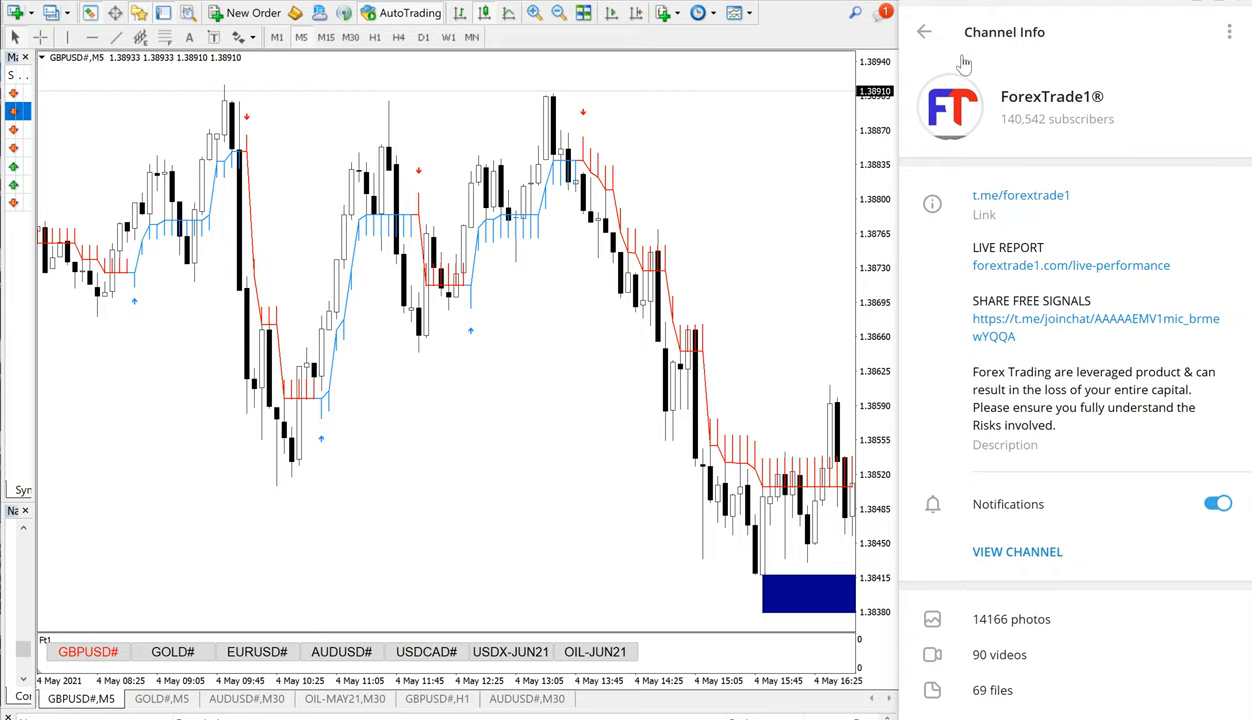
# - Return from Channel Info to the ForexTrade1® feed showing the GBPUSD sell and XAUUSD buy signals
pyautogui.click(1016, 552)
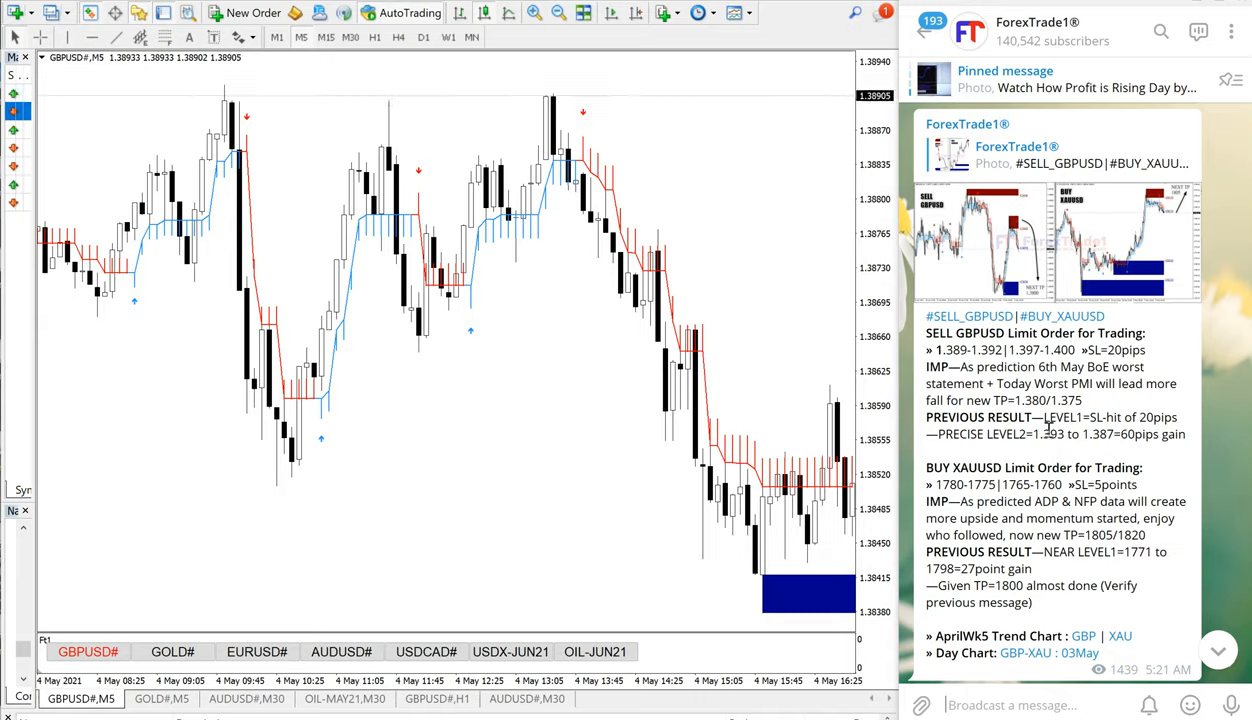
pyautogui.scroll(-3)
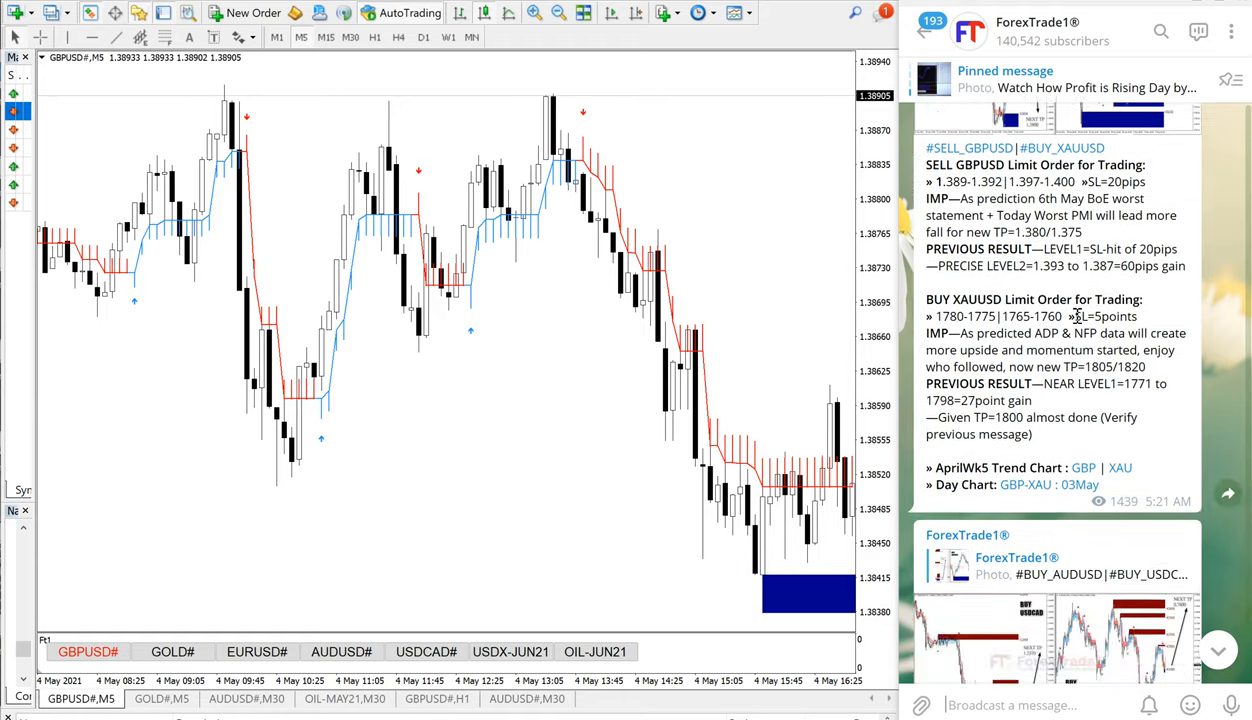
pyautogui.scroll(-3)
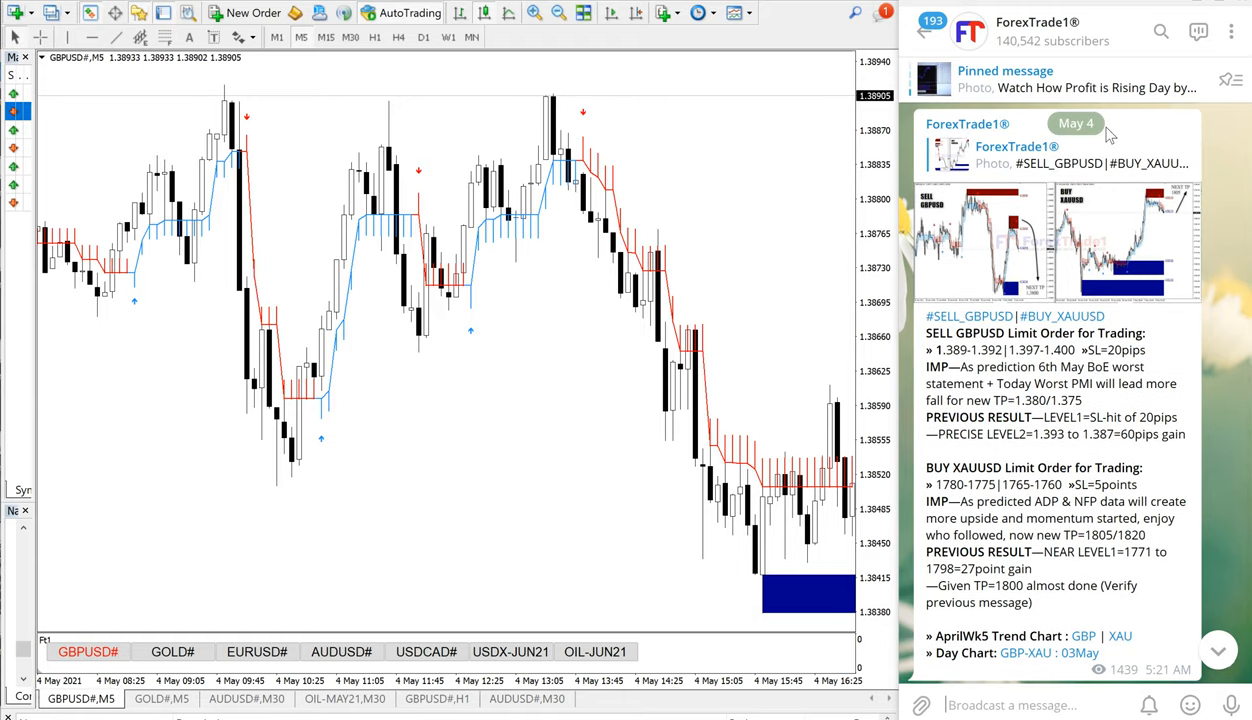
pyautogui.scroll(-3)
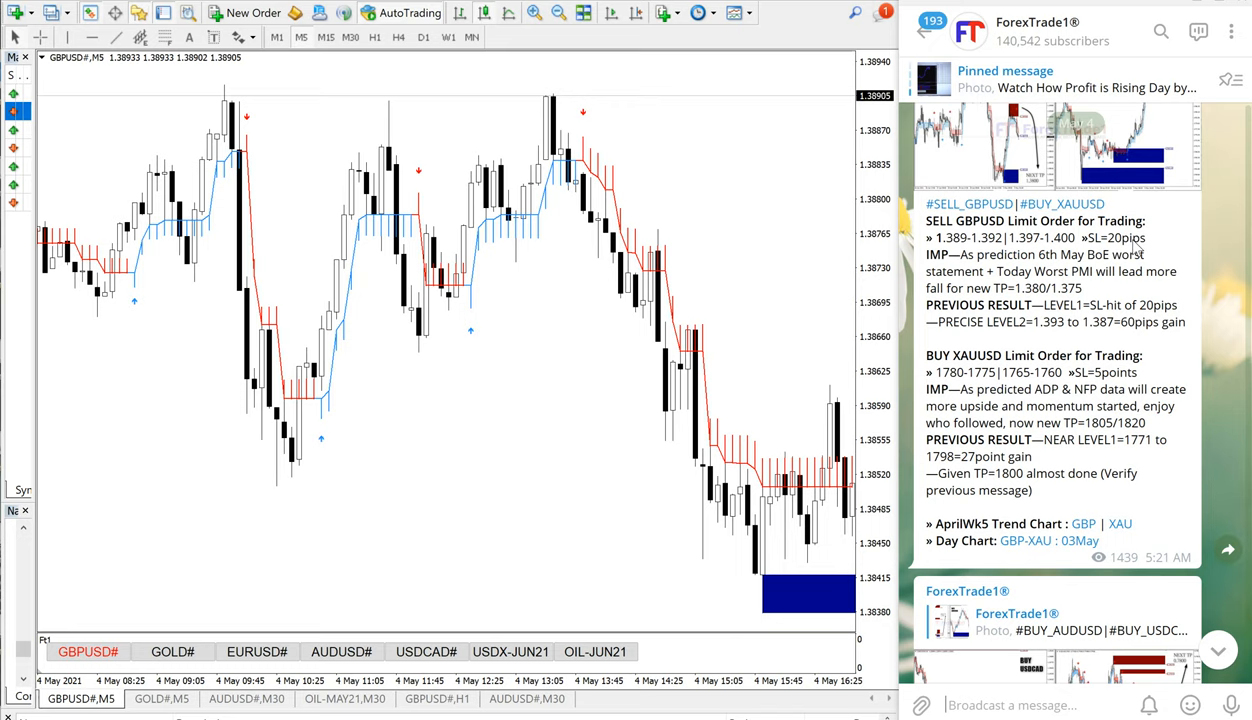
pyautogui.scroll(-3)
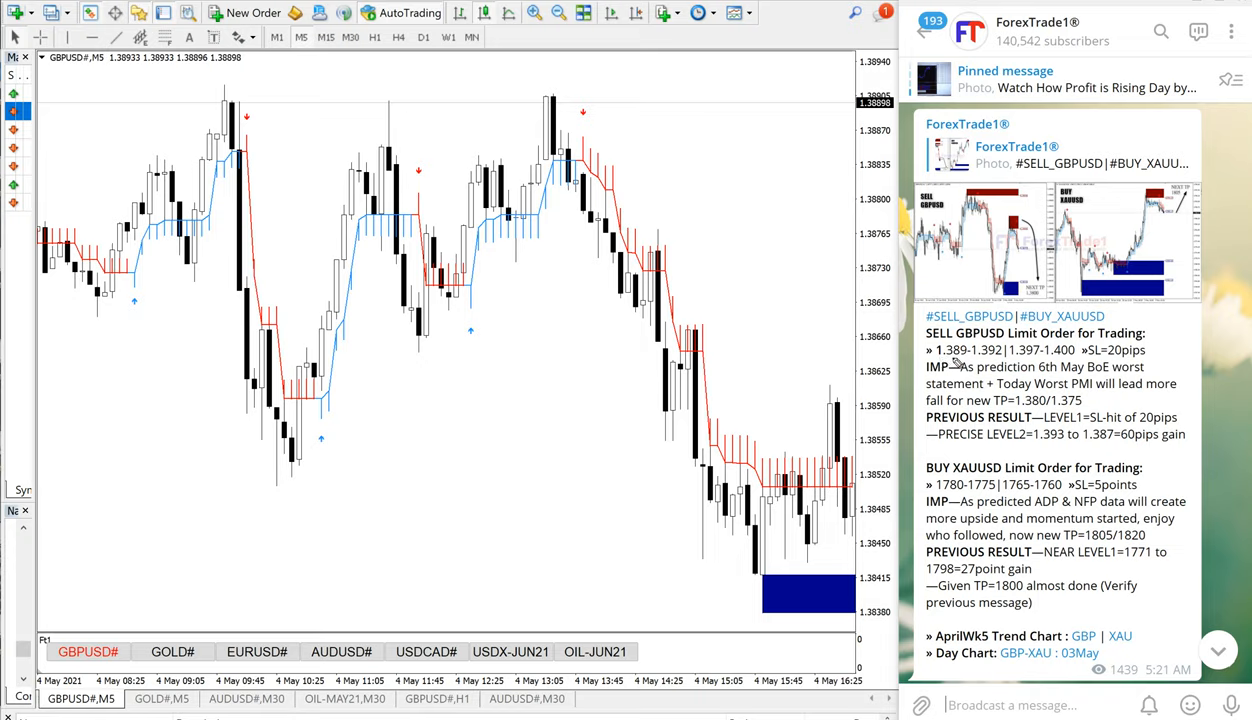
pyautogui.moveTo(988, 364)
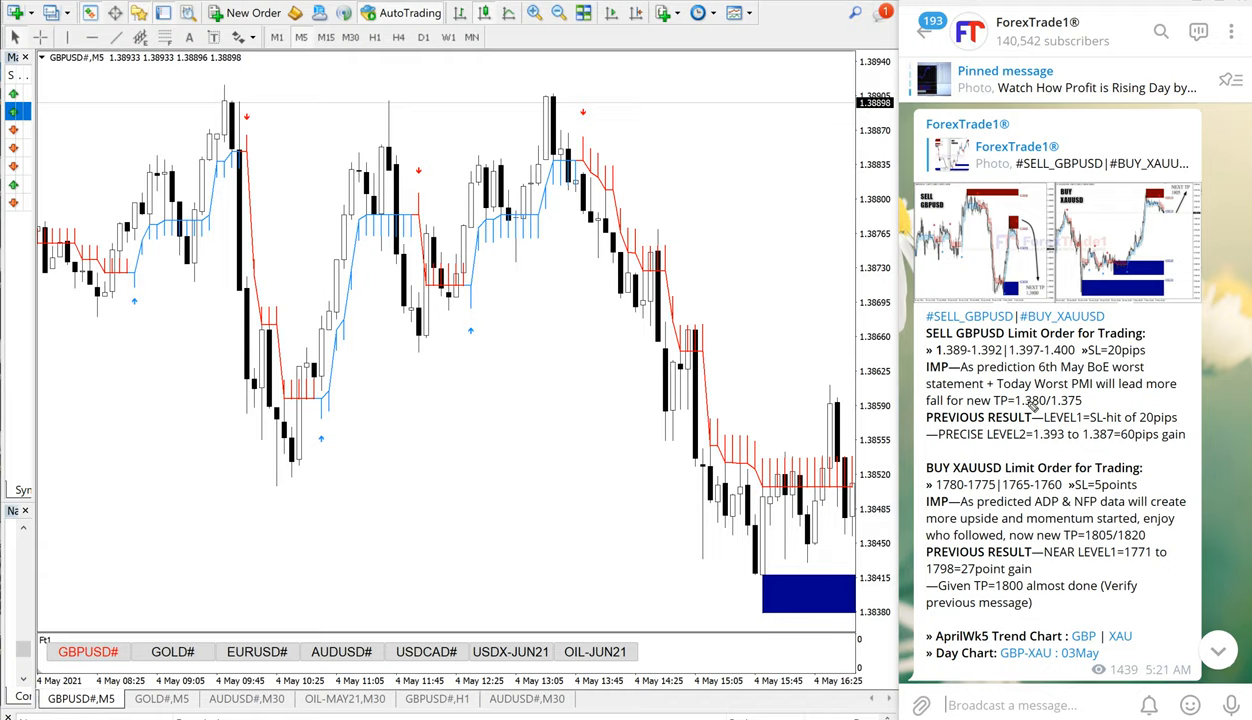
# - Pen-annotate GBPUSD M5: ellipse on the two highs, 1st/2nd entry circles, roughly 30 and 60 pip gains
pyautogui.moveTo(196, 72); pyautogui.dragTo(410, 78)
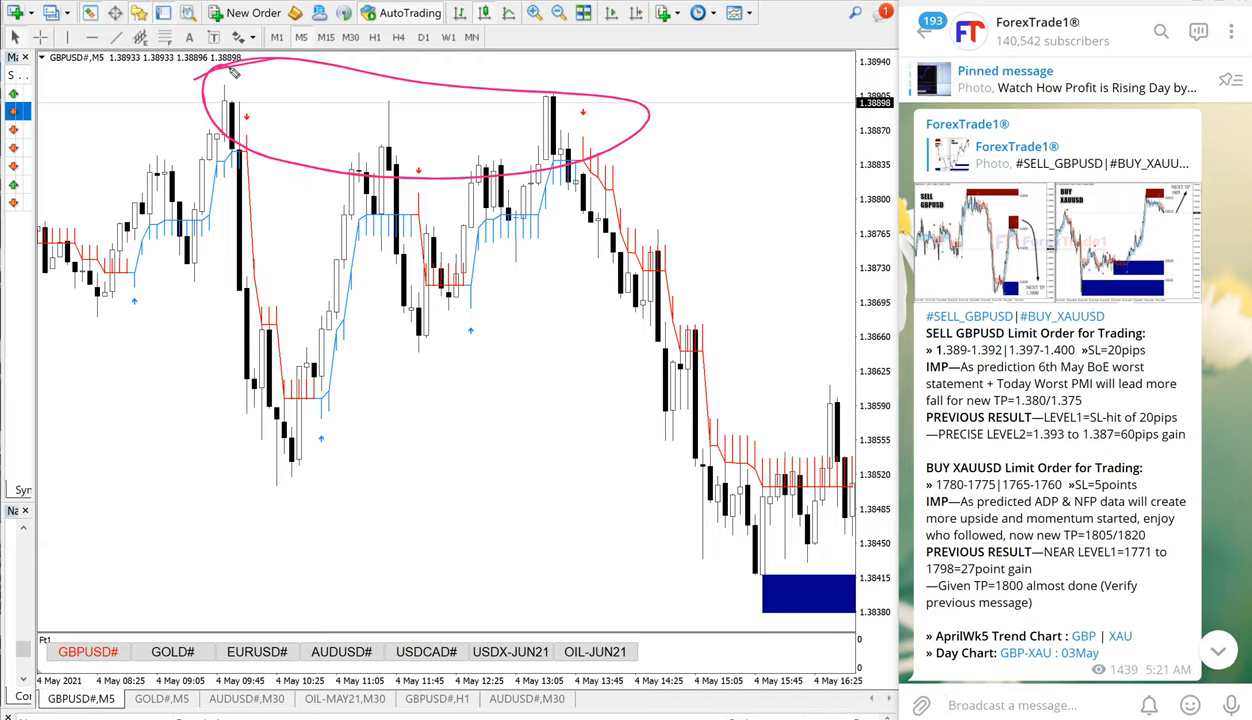
pyautogui.moveTo(244, 110); pyautogui.dragTo(304, 424)
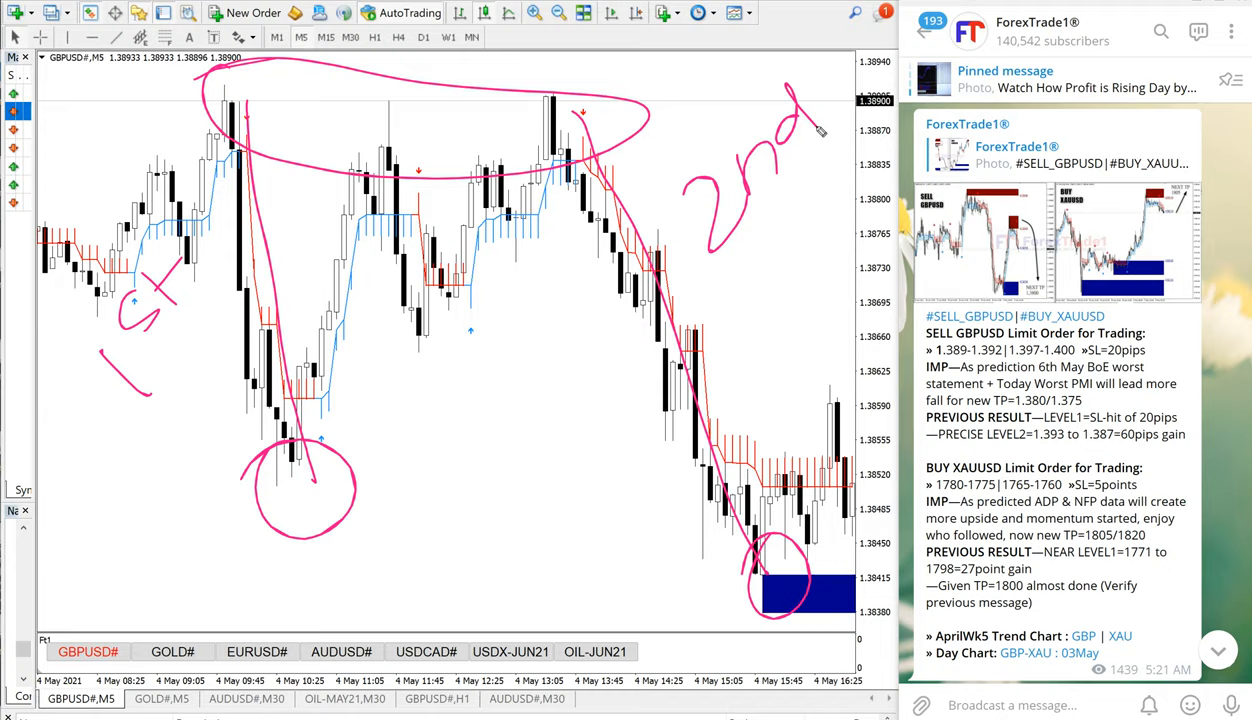
pyautogui.moveTo(386, 504); pyautogui.dragTo(454, 596)
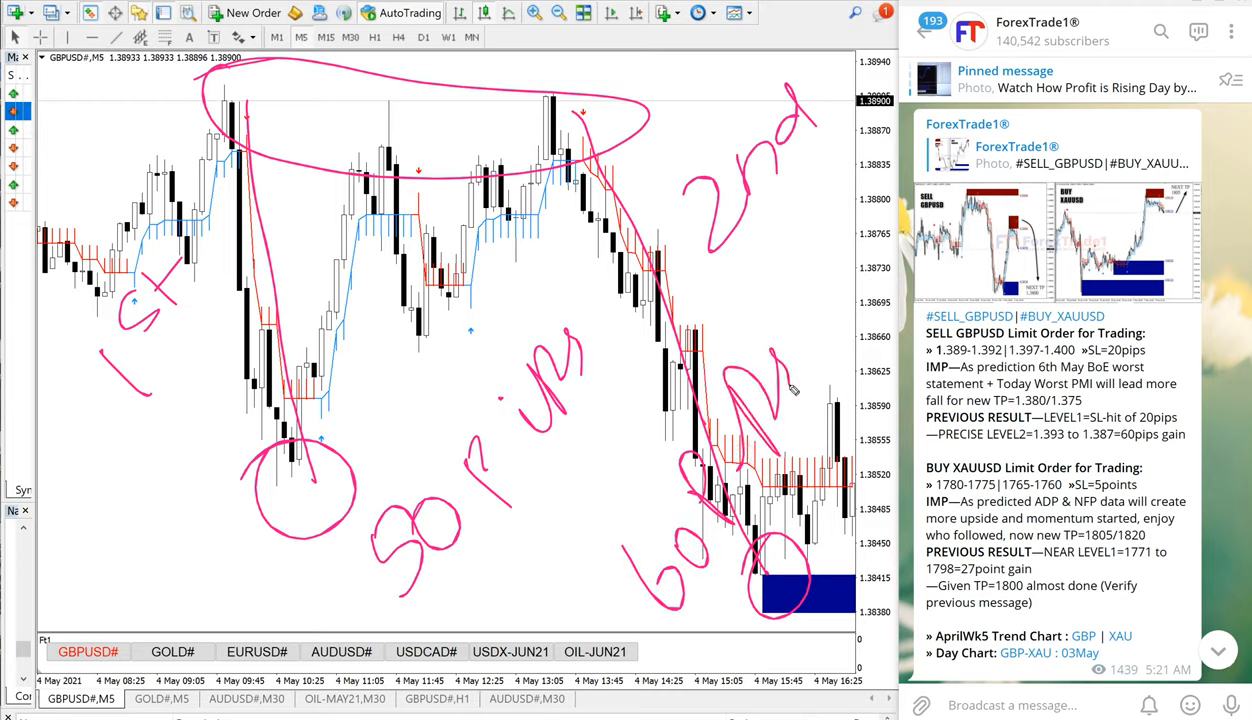
pyautogui.moveTo(490, 564); pyautogui.dragTo(556, 500)
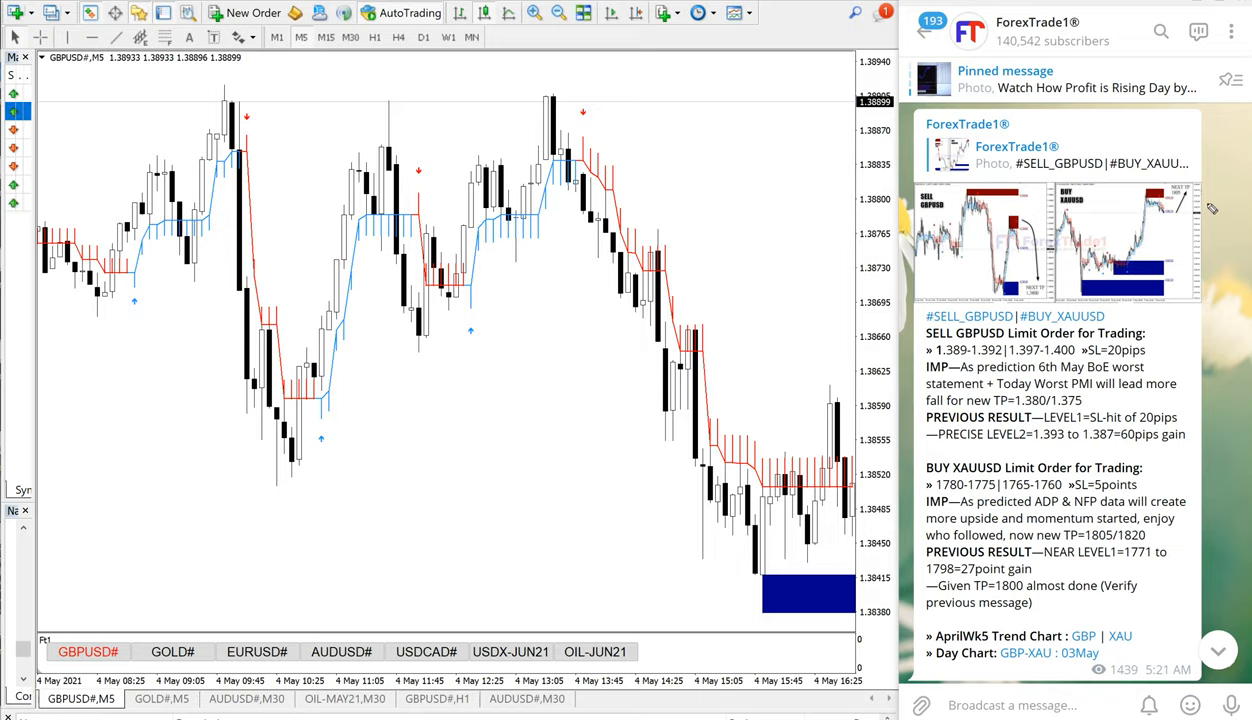
pyautogui.moveTo(1048, 276)
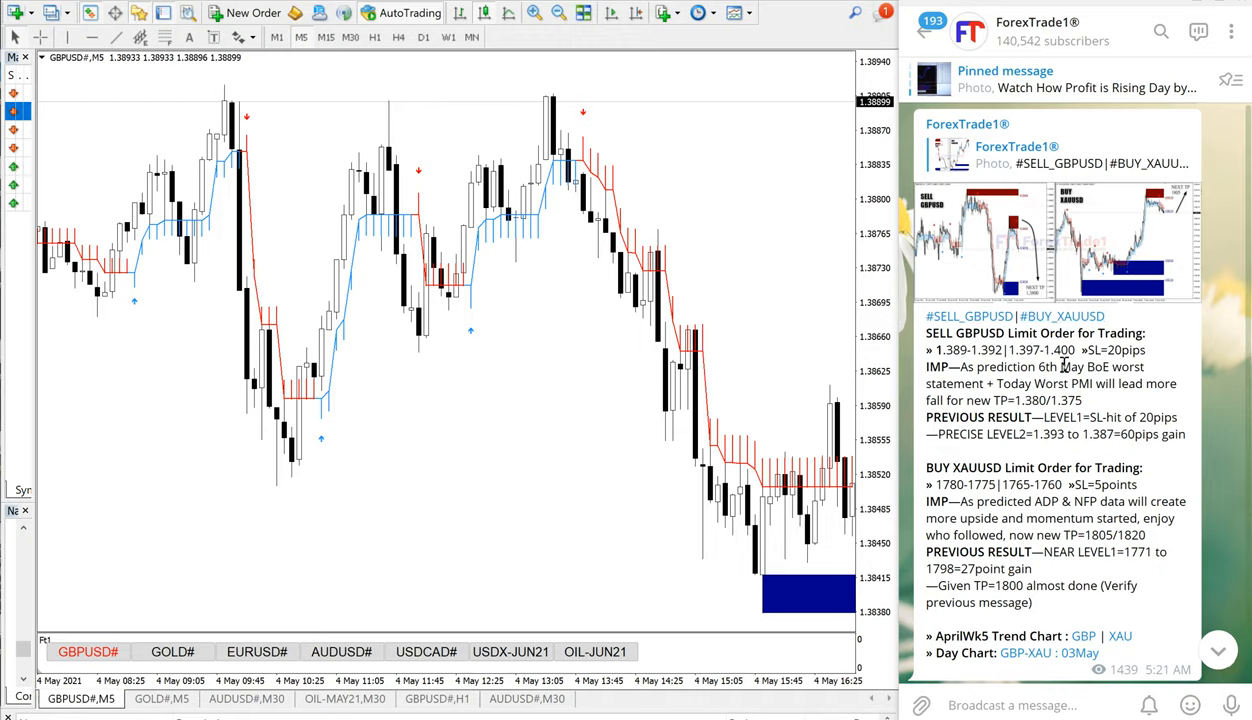
# - Switch to the GOLD#,M5 chart showing the climb toward the 1797 area
pyautogui.scroll(-3)
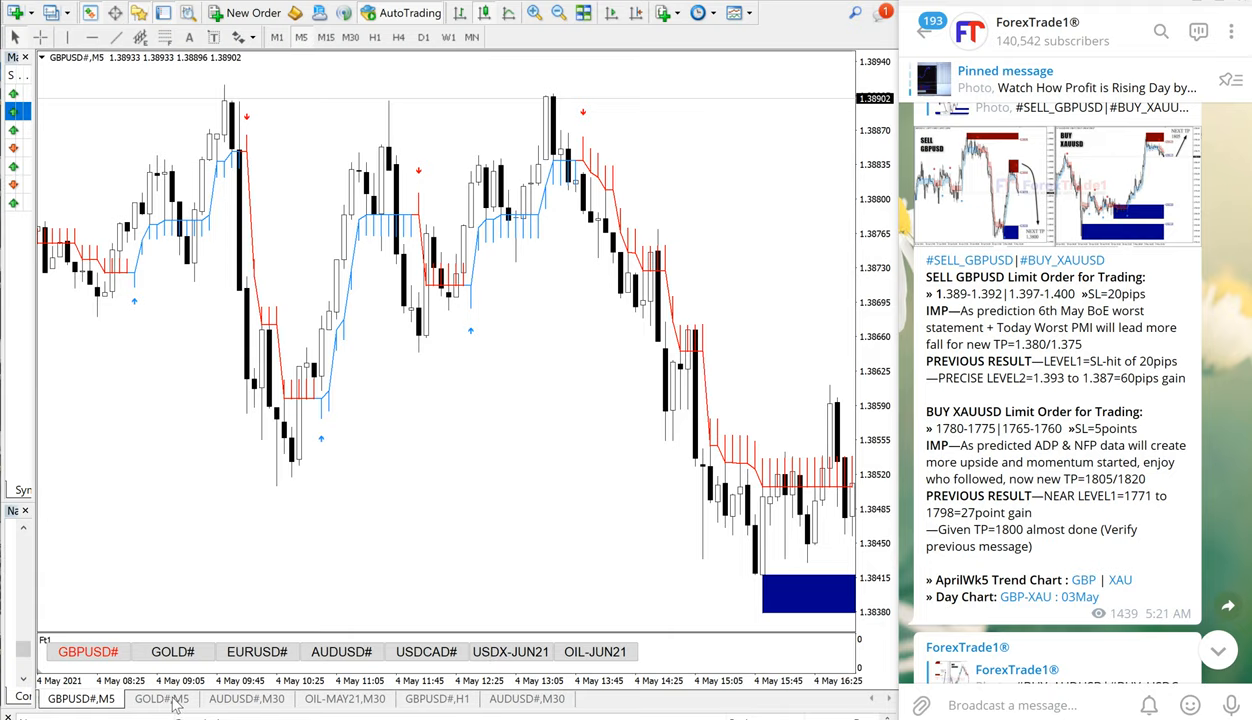
pyautogui.click(160, 698)
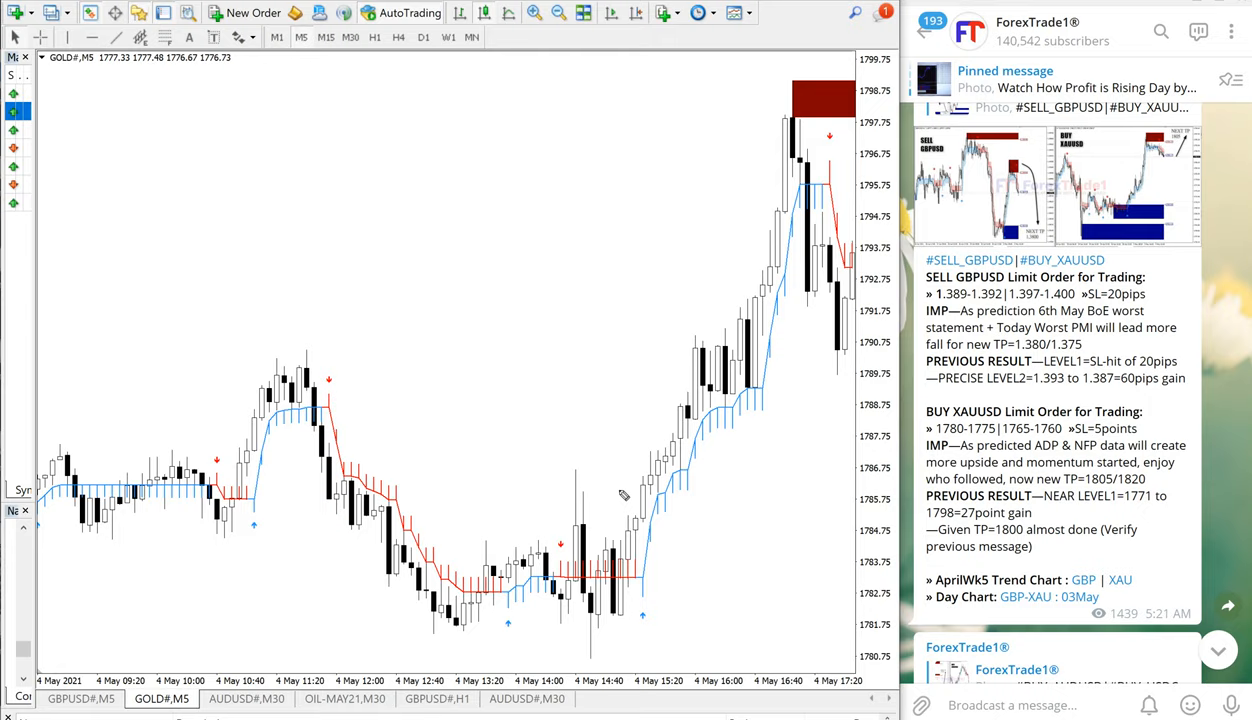
pyautogui.moveTo(740, 618)
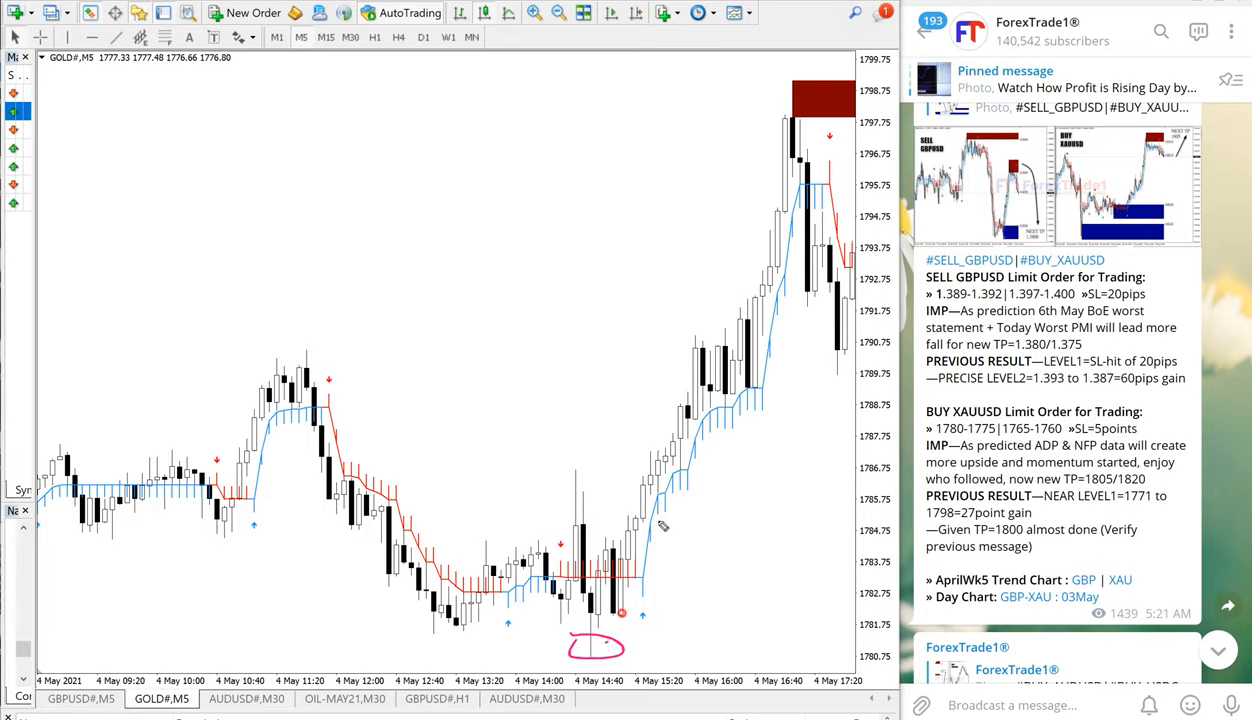
# - Draw the rise from the entry low to the dark red top box, labelled '19 points gain'
pyautogui.moveTo(616, 640); pyautogui.dragTo(810, 84)
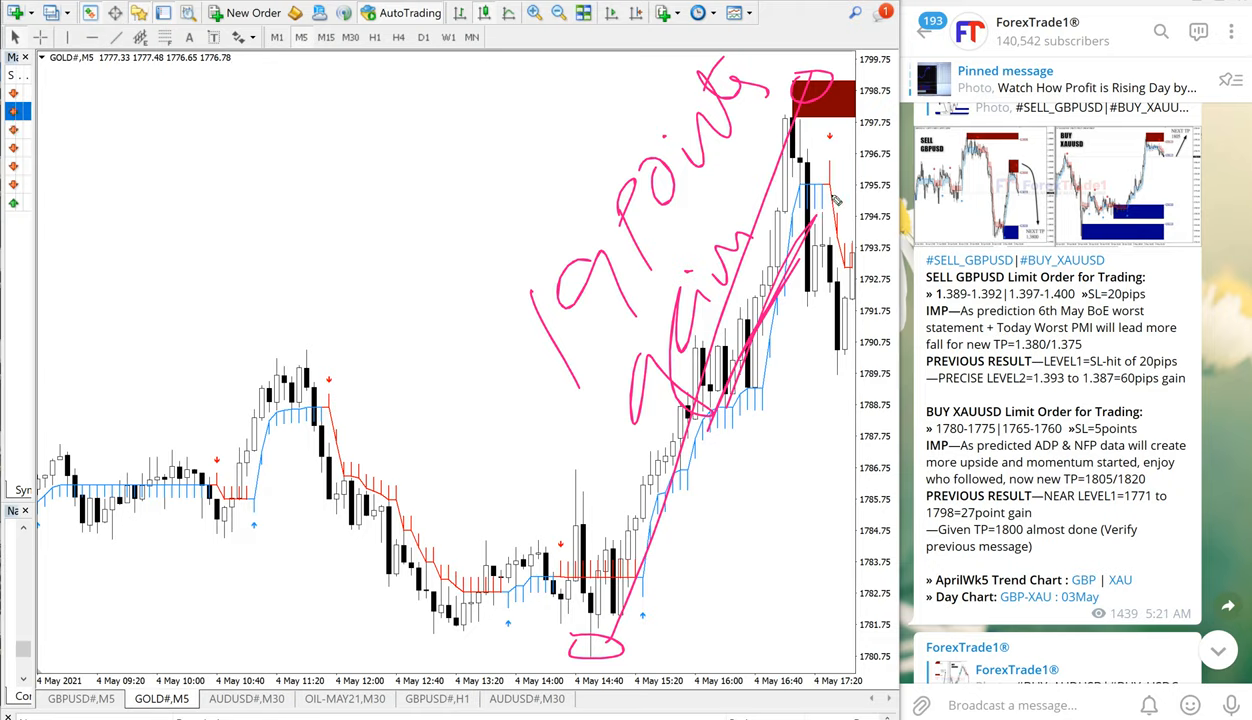
pyautogui.moveTo(754, 494)
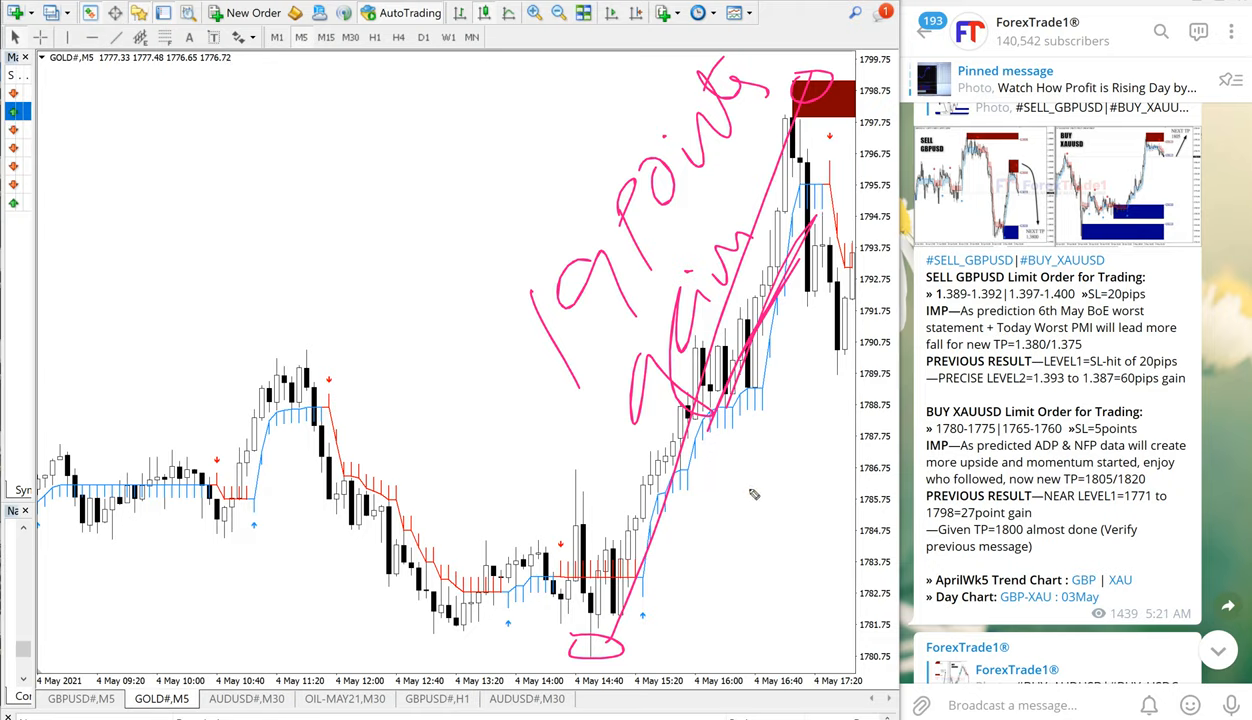
pyautogui.moveTo(656, 478)
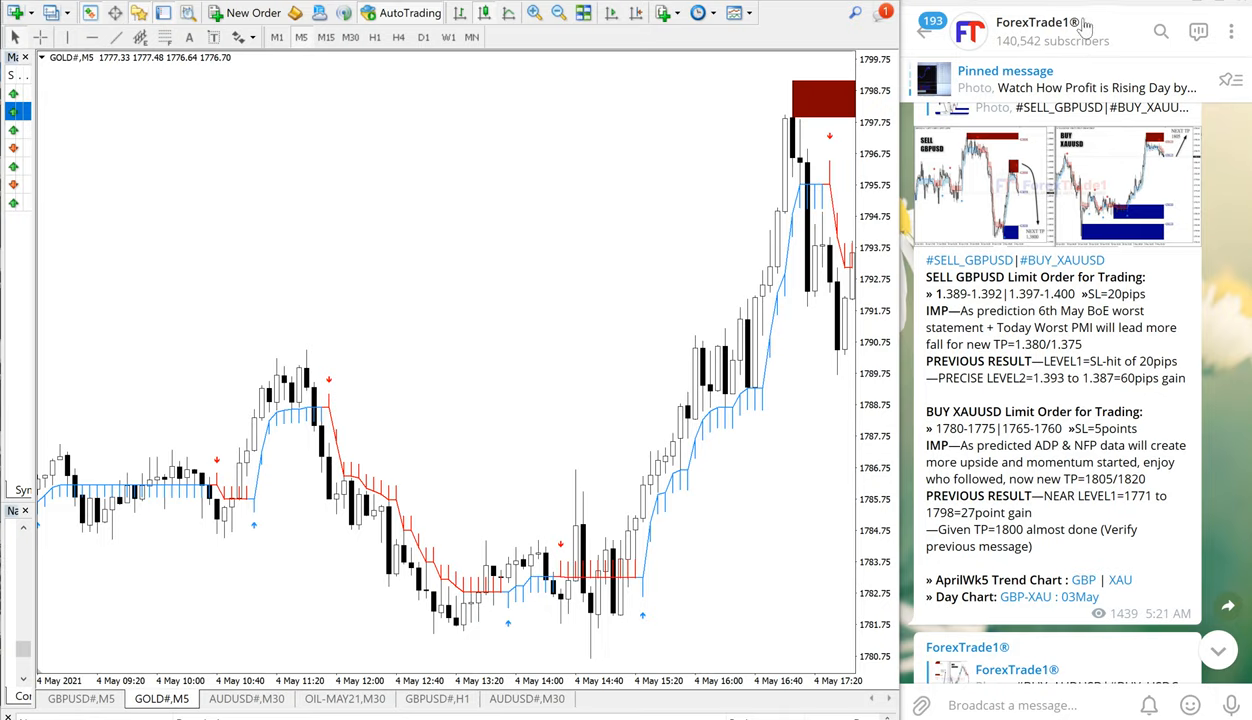
pyautogui.click(1048, 24)
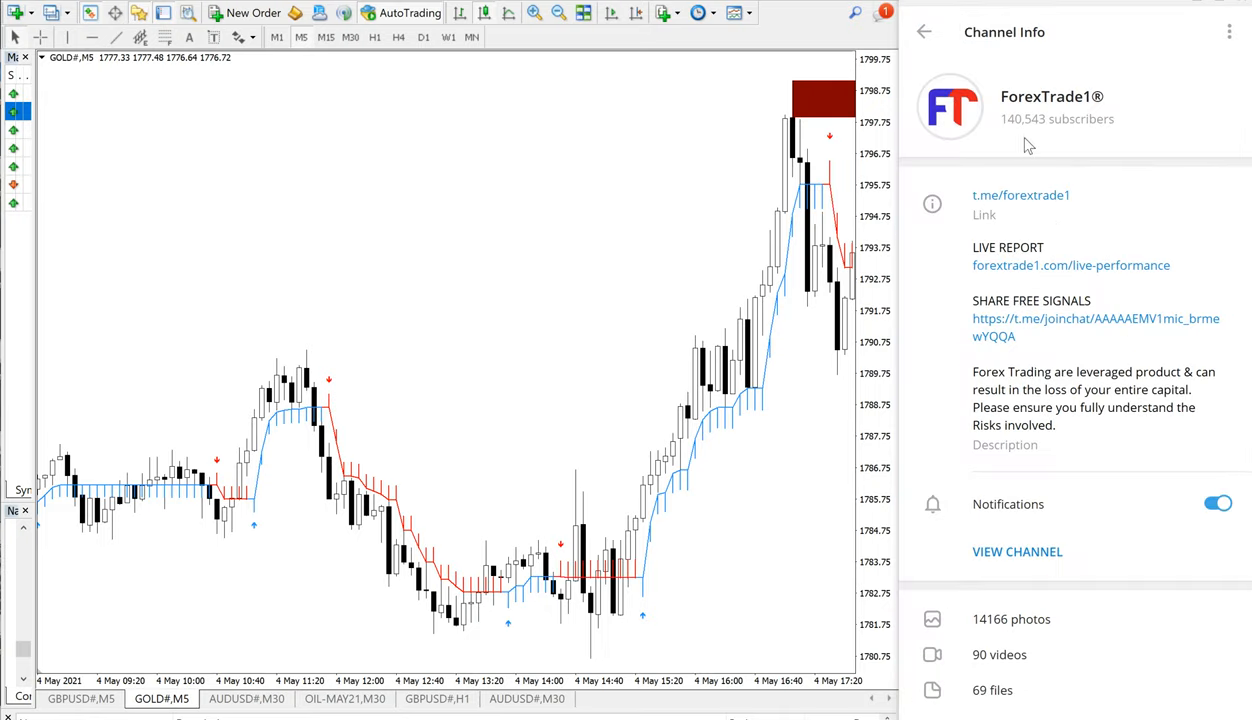
pyautogui.moveTo(1050, 280)
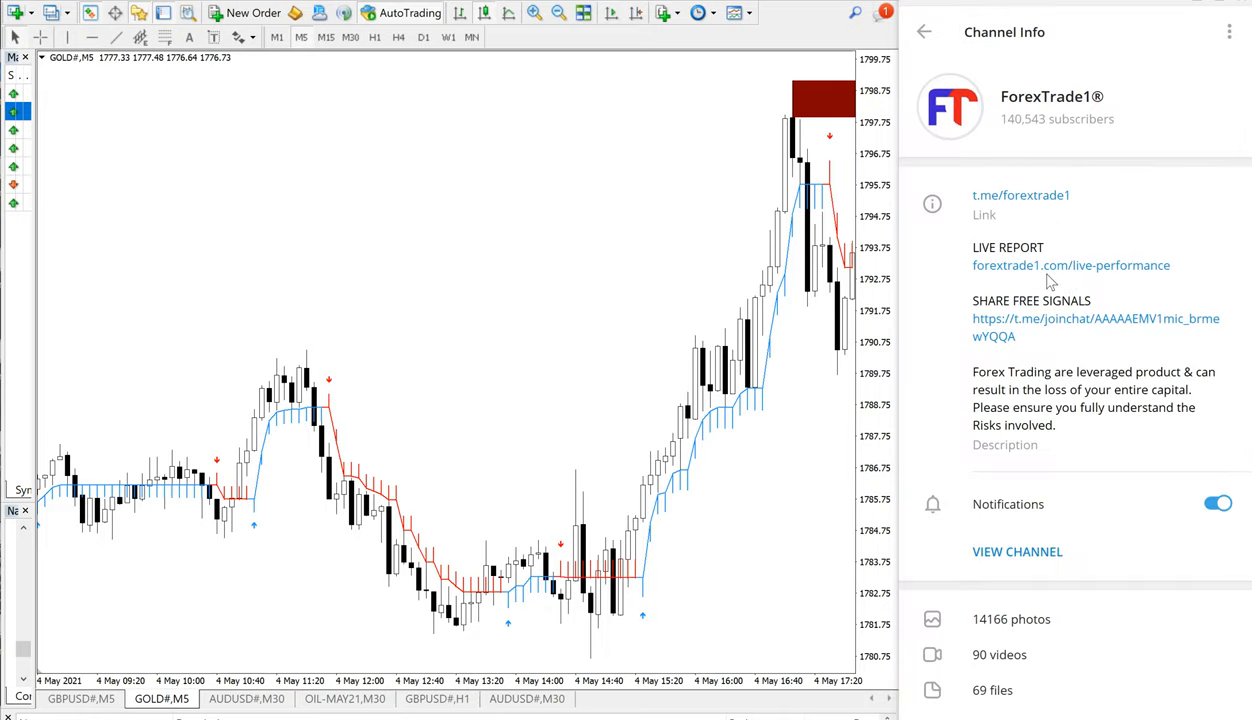
pyautogui.moveTo(1100, 280)
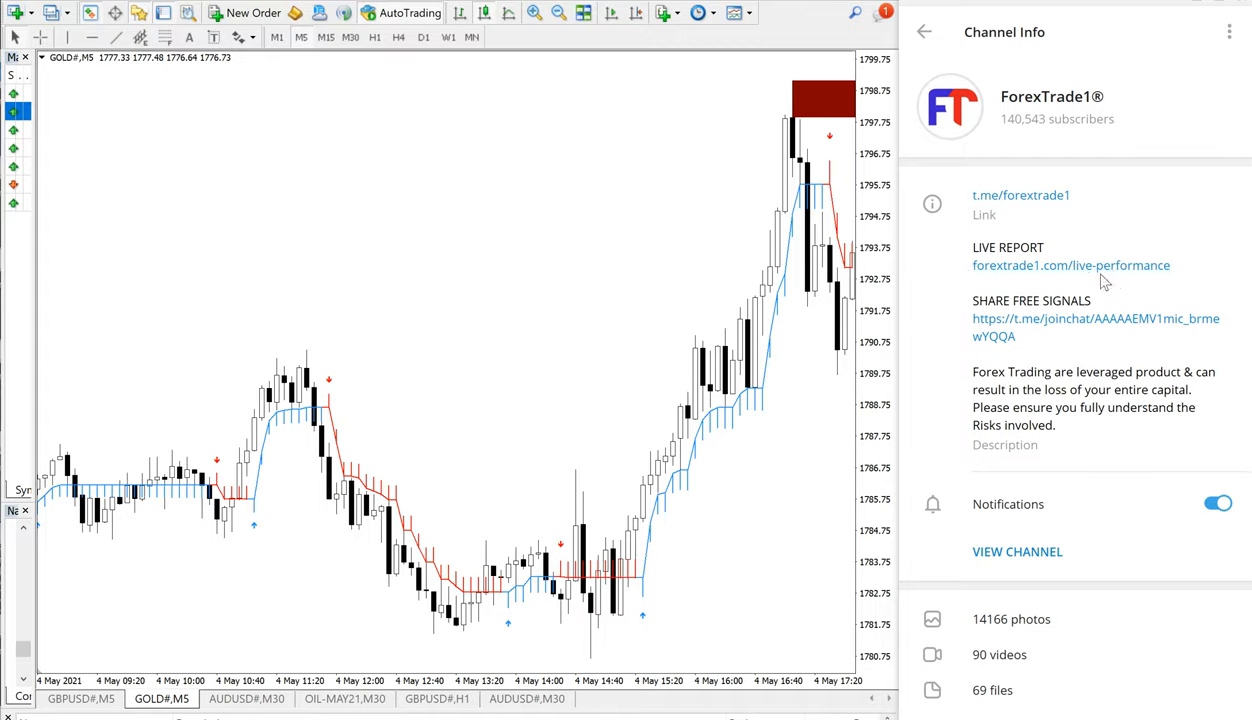
pyautogui.moveTo(1124, 284)
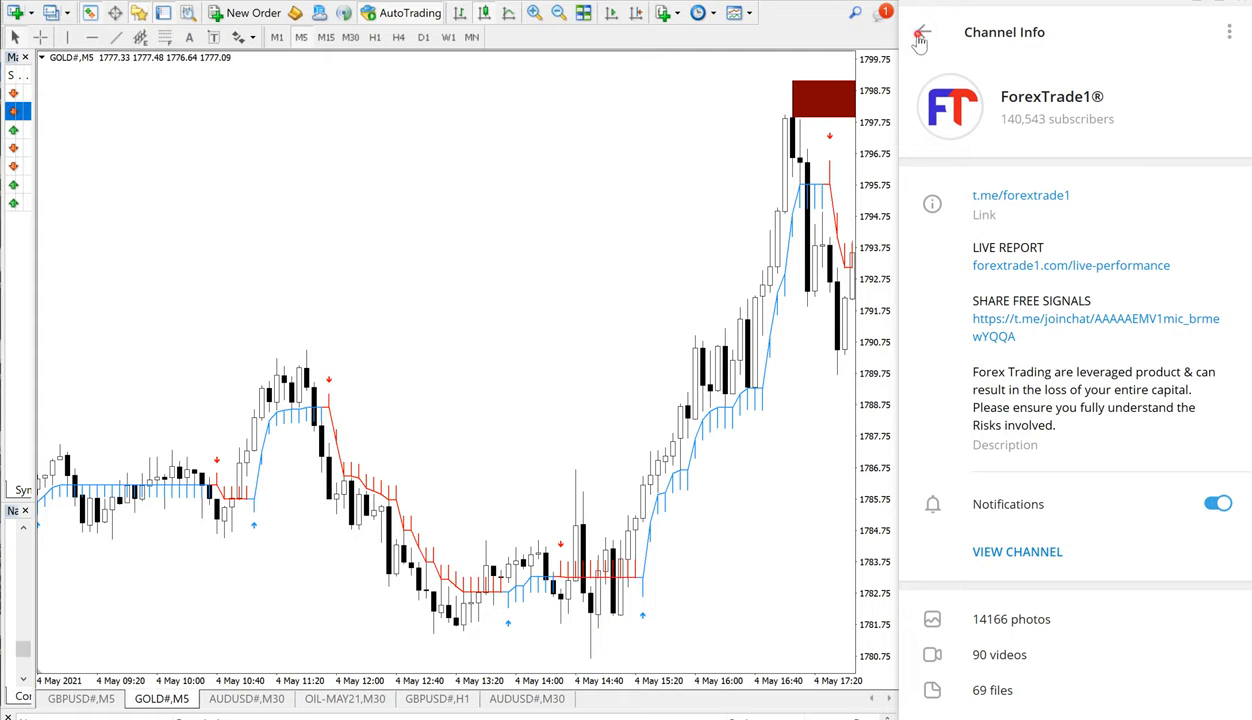
pyautogui.click(920, 32)
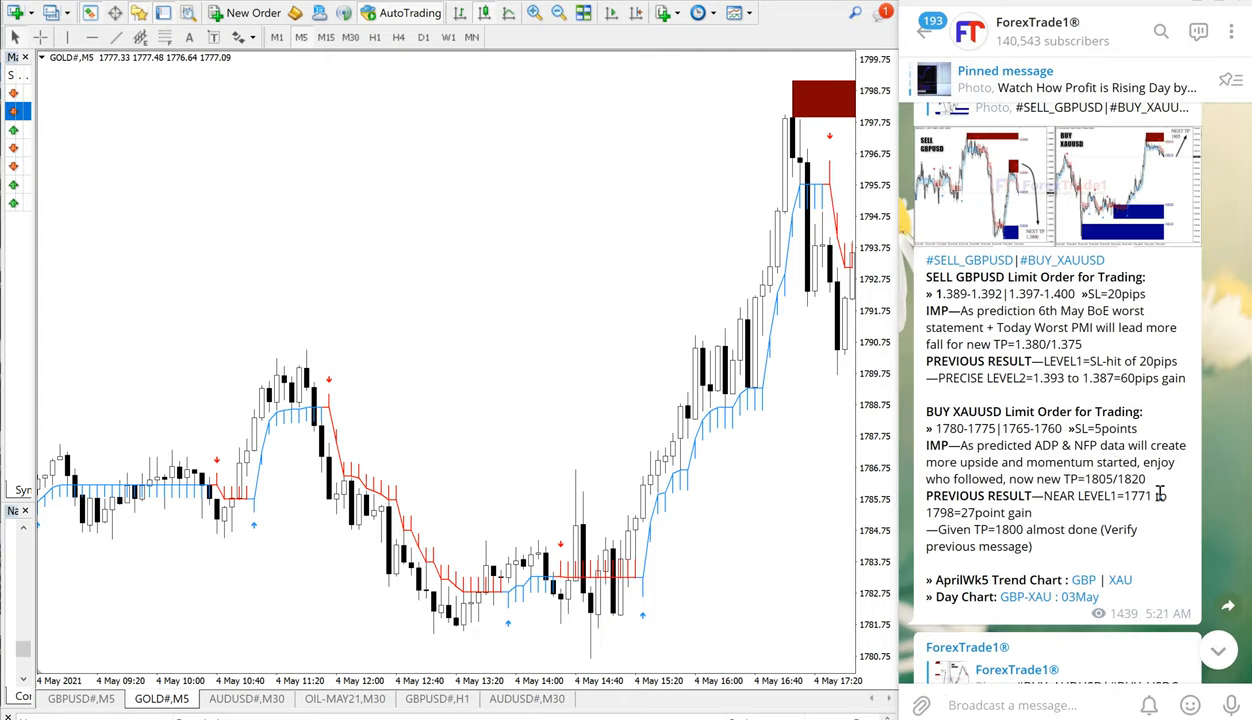